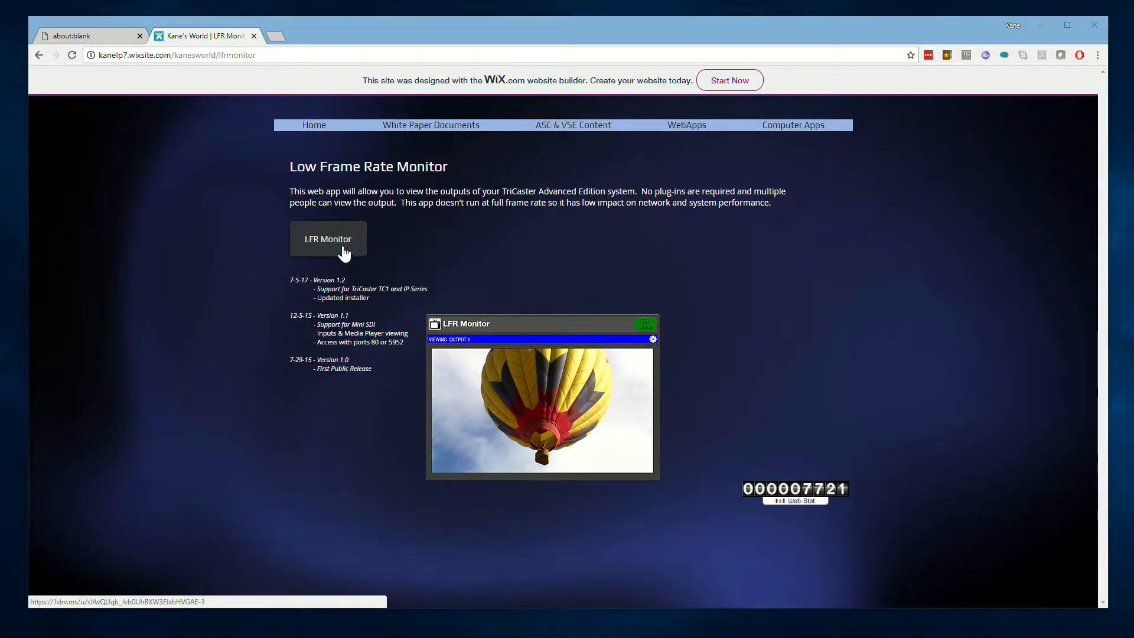
mouse_move(338, 252)
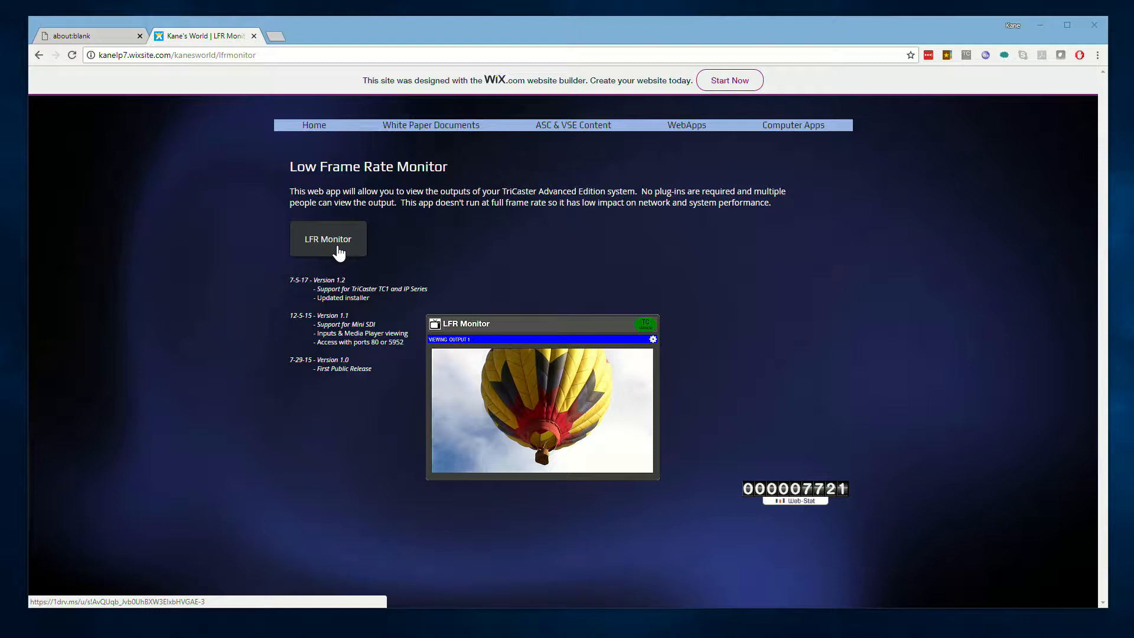
Follow the LFR Monitor download link from the Low Frame Rate Monitor page.
left_click(77, 36)
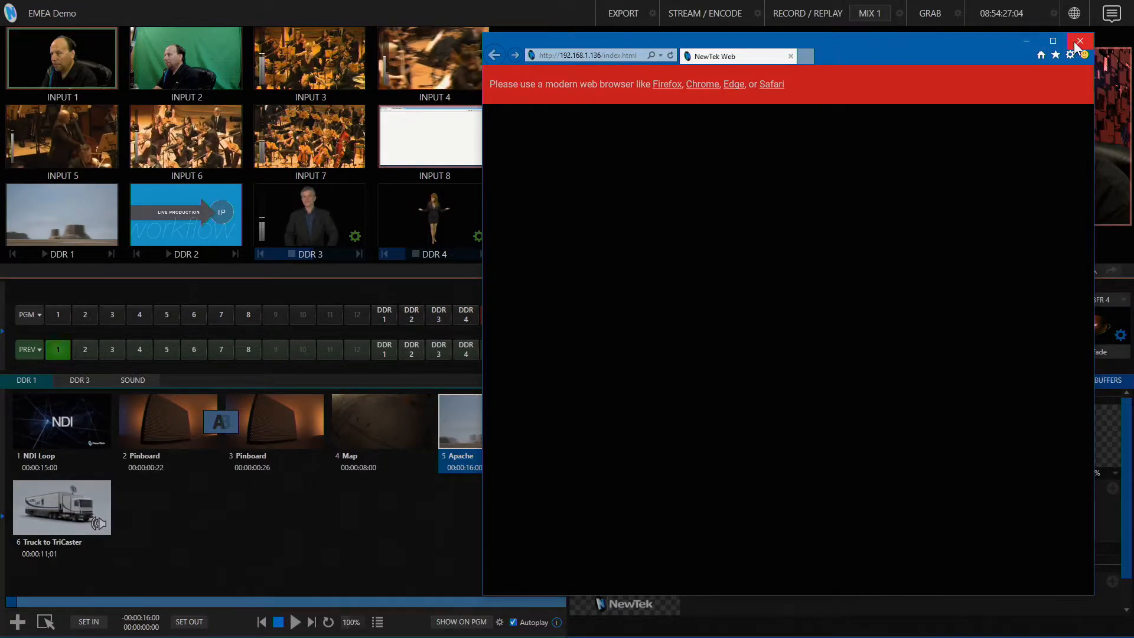
Close the outdated NewTek Web browser window asking for a modern browser.
left_click(1079, 40)
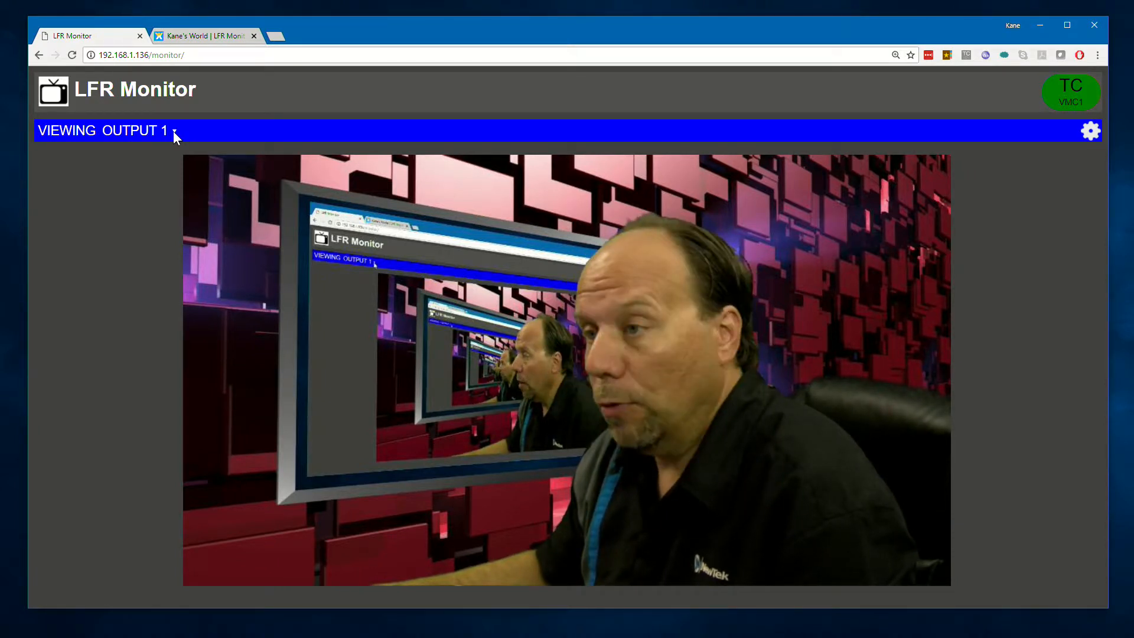
left_click(139, 130)
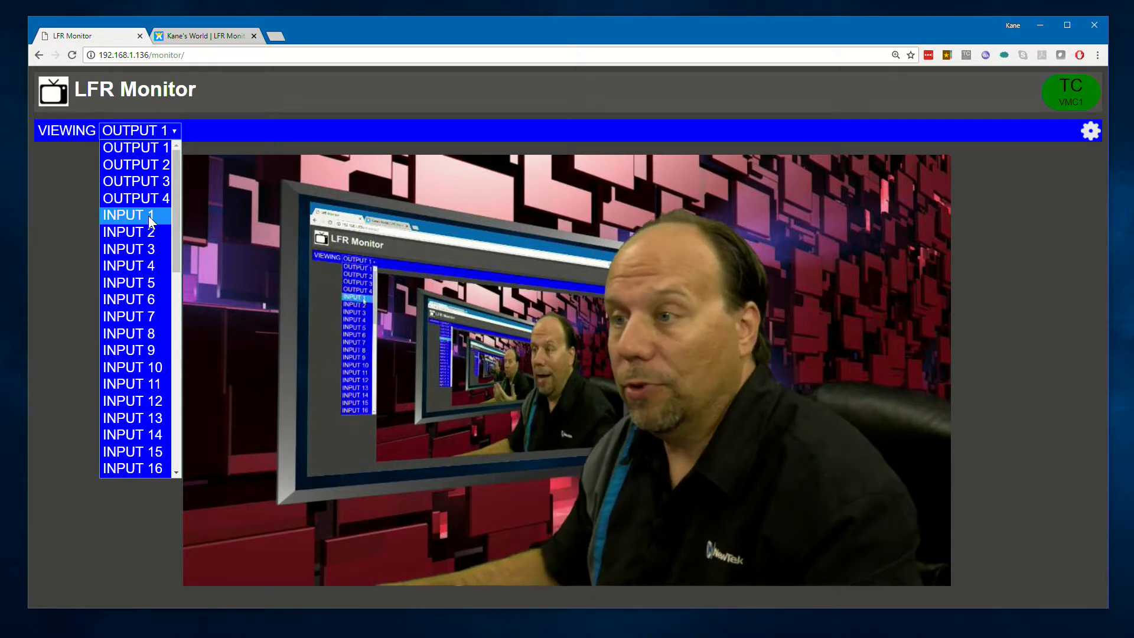
left_click(129, 215)
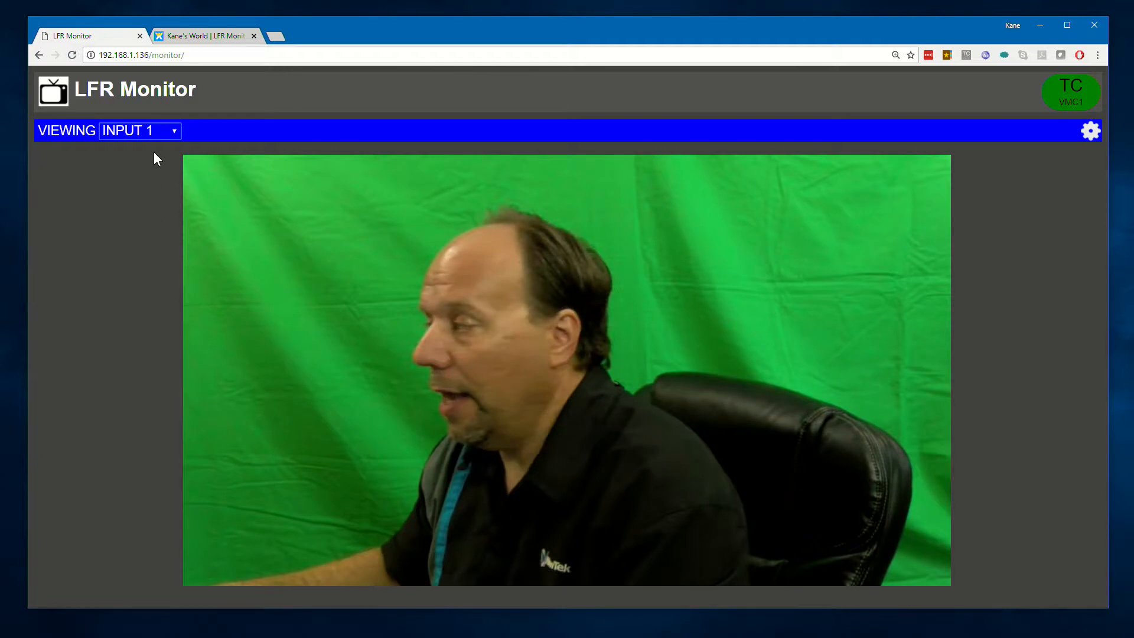
left_click(139, 130)
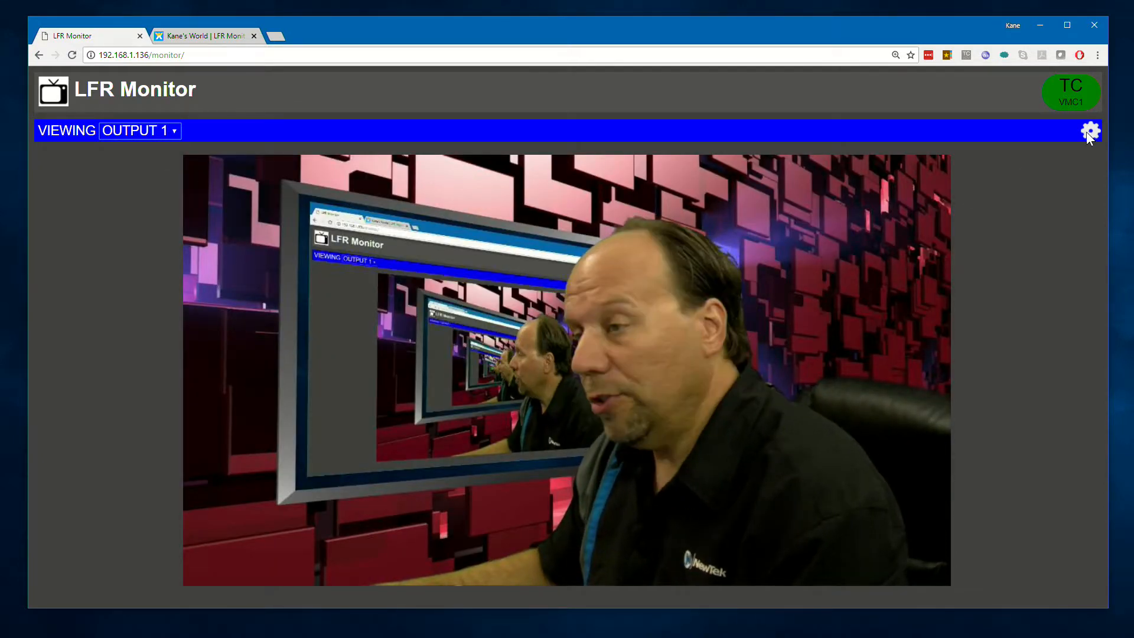
In the monitor settings, choose 8fps refresh speed, leaving resolution on AUTO.
left_click(1091, 130)
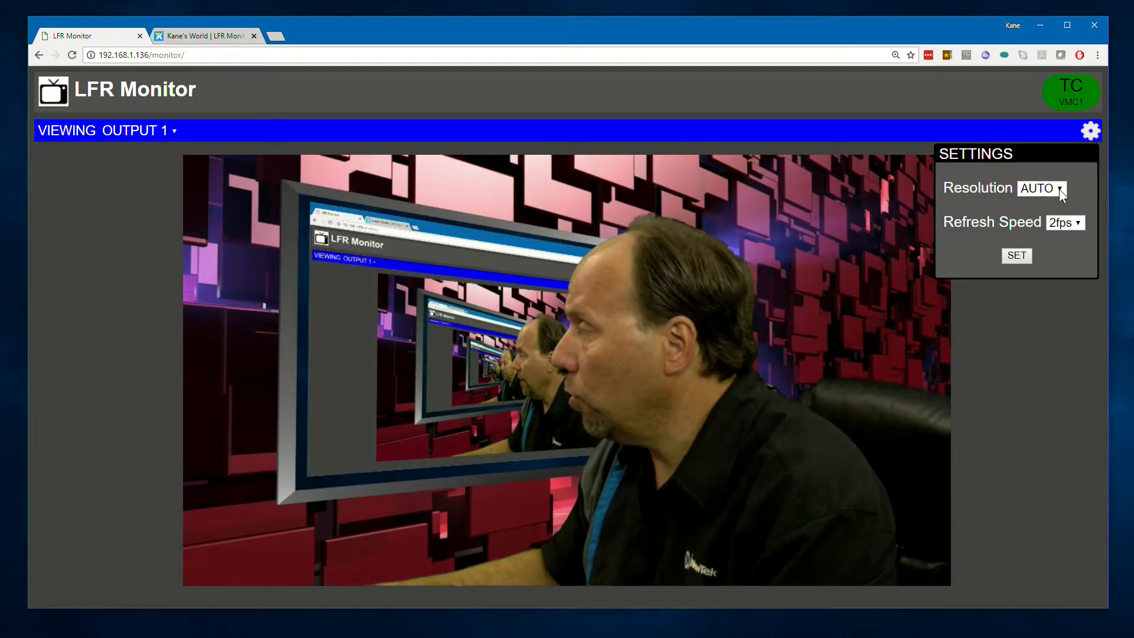
mouse_move(592, 386)
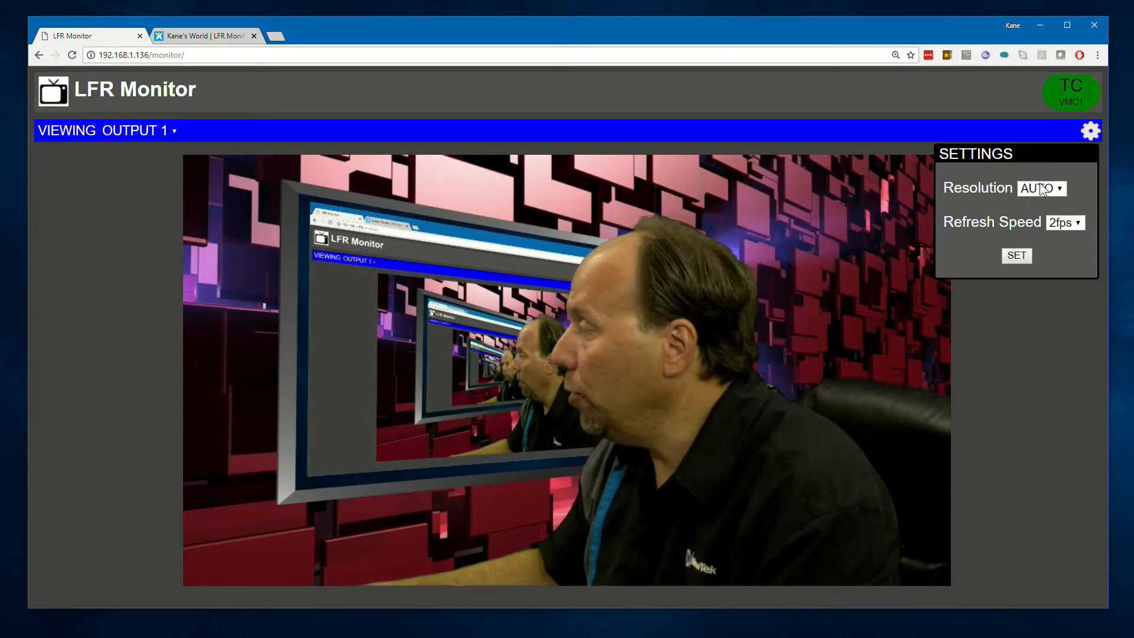
left_click(1041, 188)
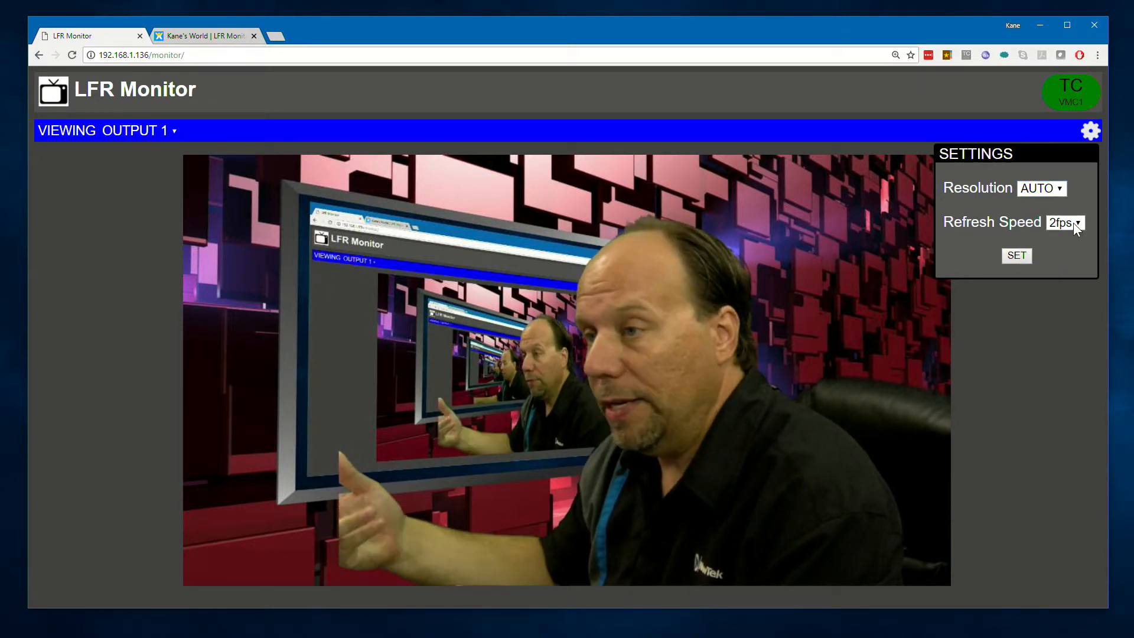
left_click(1066, 222)
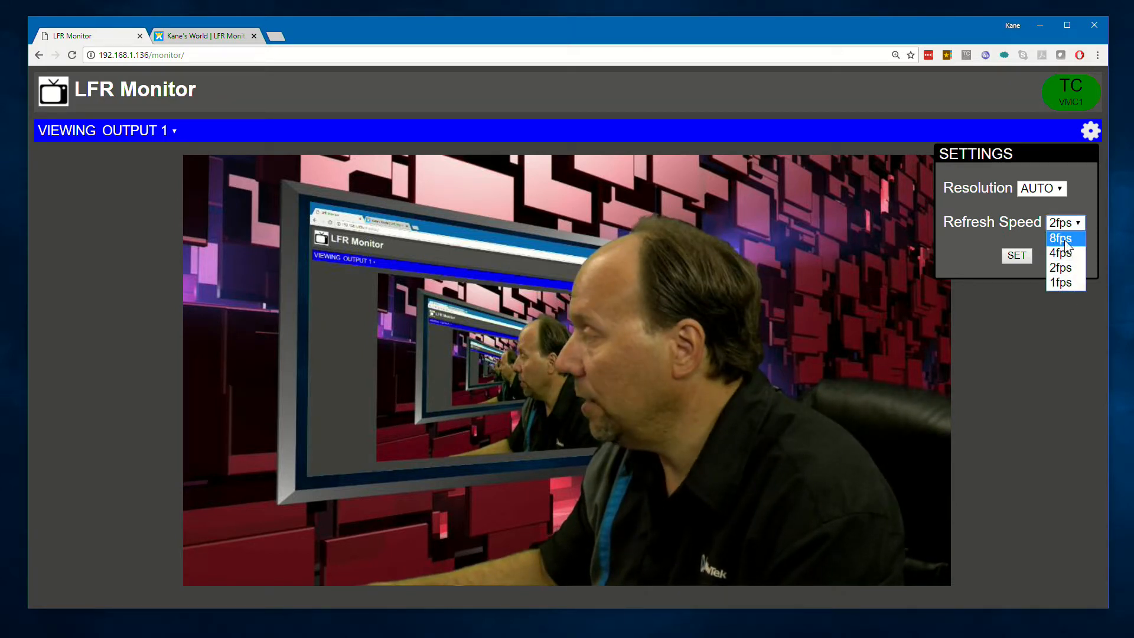
left_click(1059, 238)
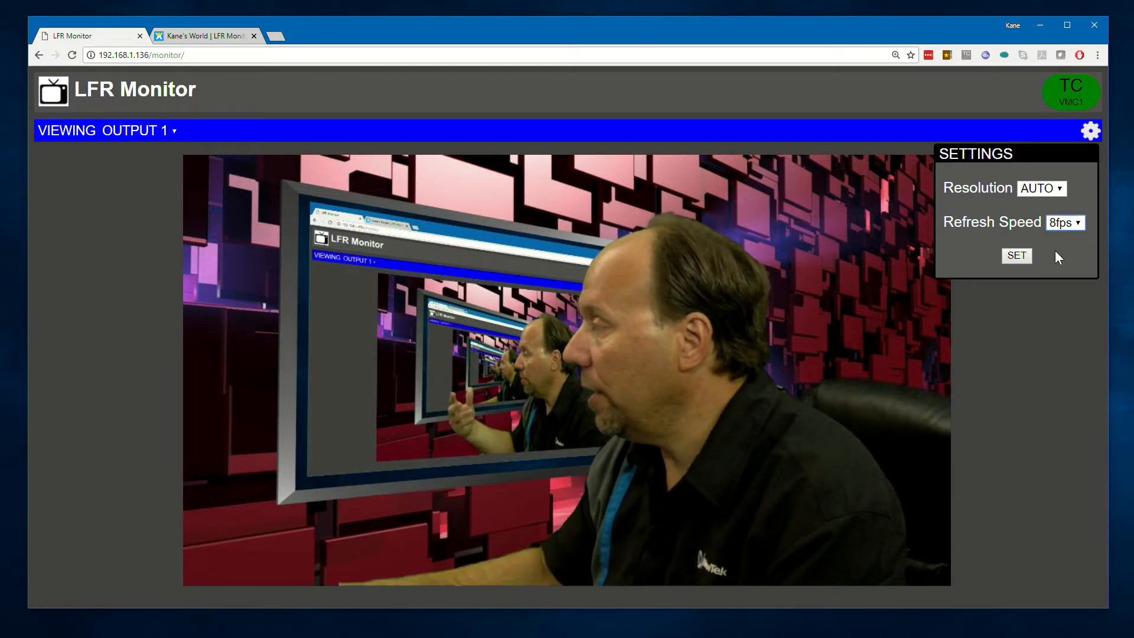